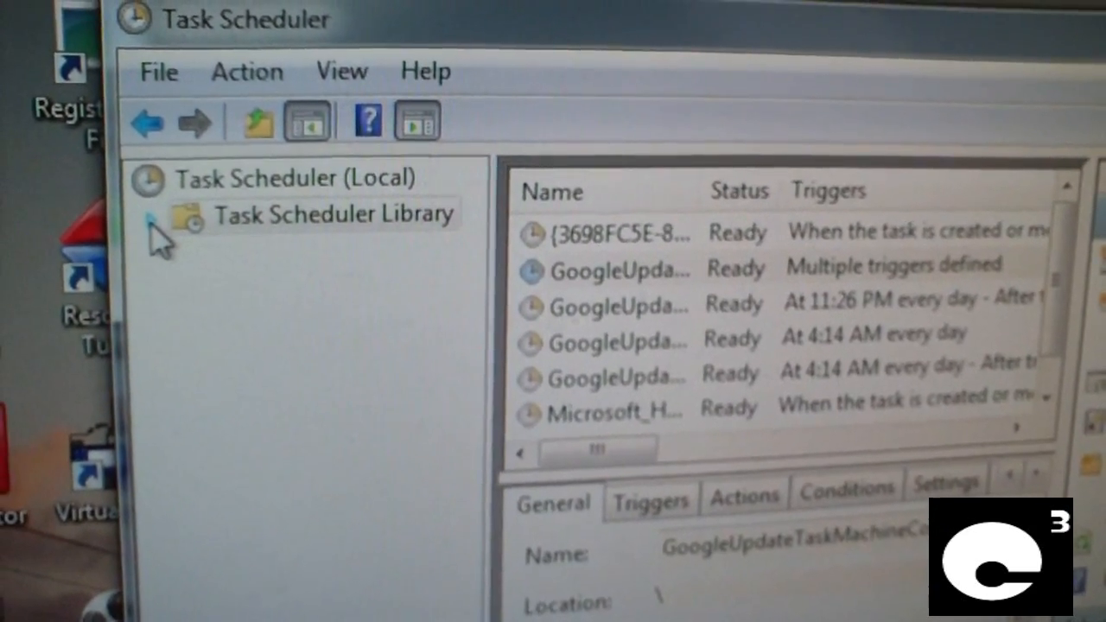
Open Task Scheduler Library > Microsoft > Windows > Maintenance to list the WinSAT task.
{"action": "left_click", "coordinate": [169, 214]}
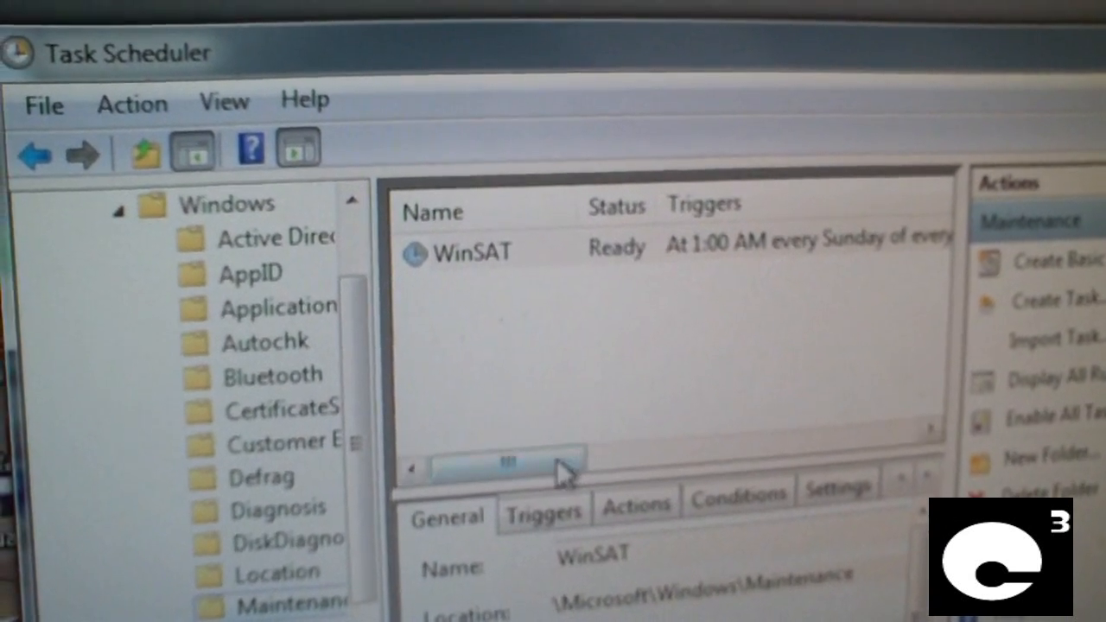
Disable the WinSAT task scheduled for 1:00 AM every Sunday.
{"action": "left_click", "coordinate": [467, 251]}
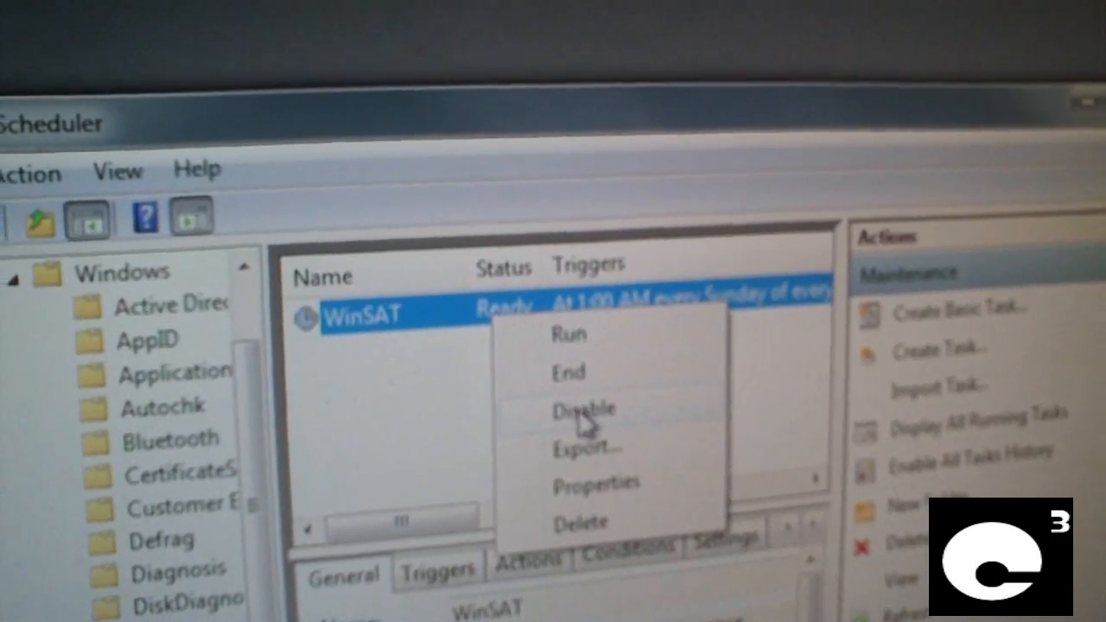
{"action": "left_click", "coordinate": [585, 409]}
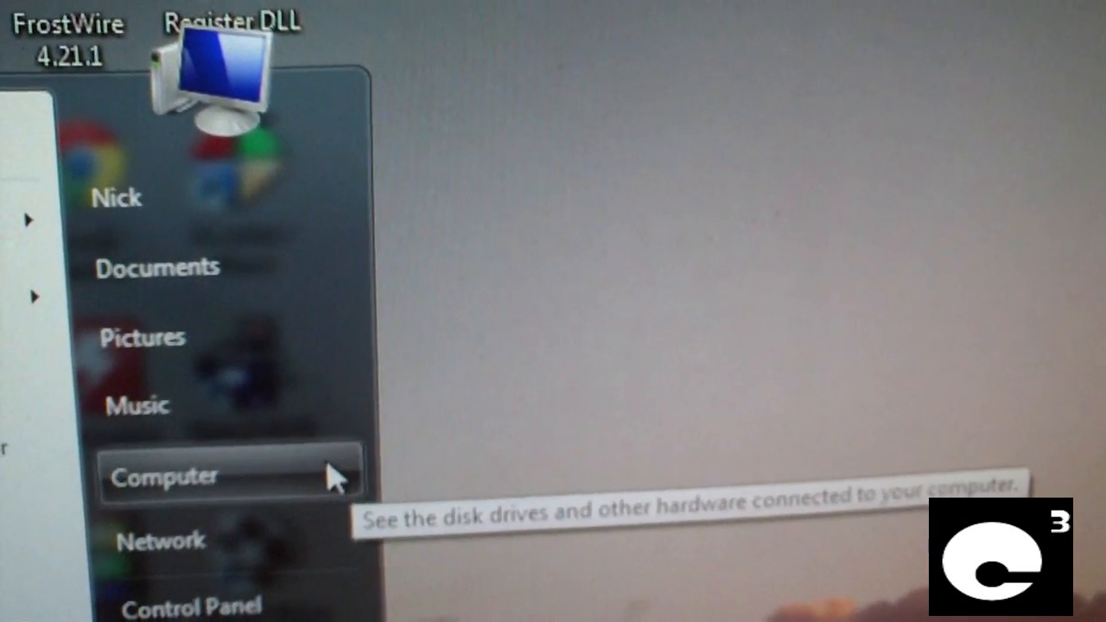
Open Computer Properties from the Start menu, then the Windows Experience Index details.
{"action": "left_click", "coordinate": [162, 476]}
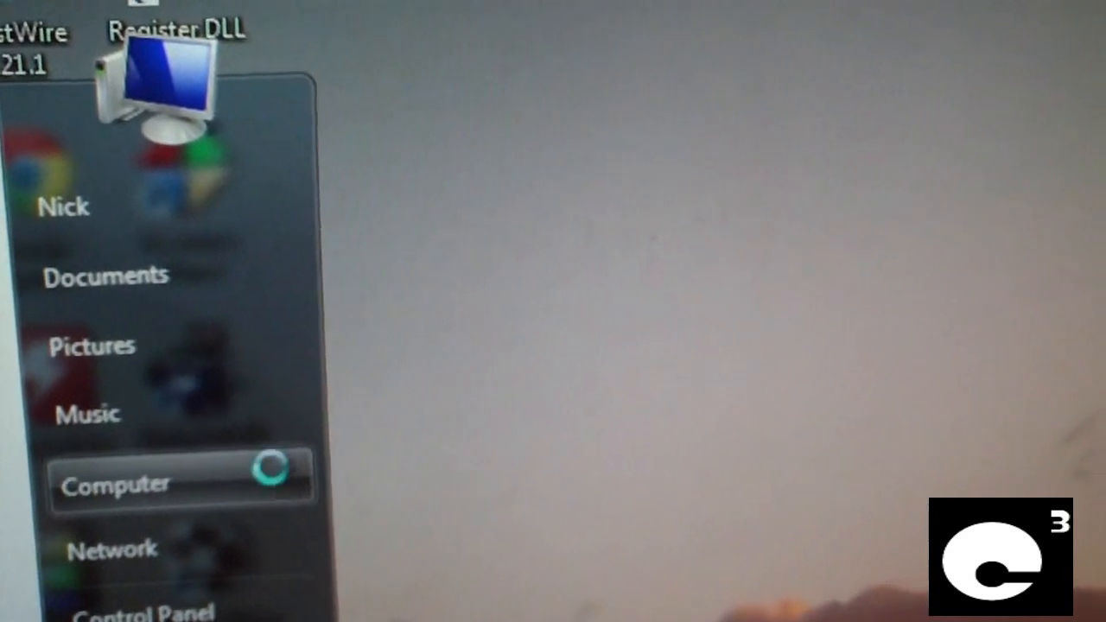
{"action": "right_click", "coordinate": [116, 482]}
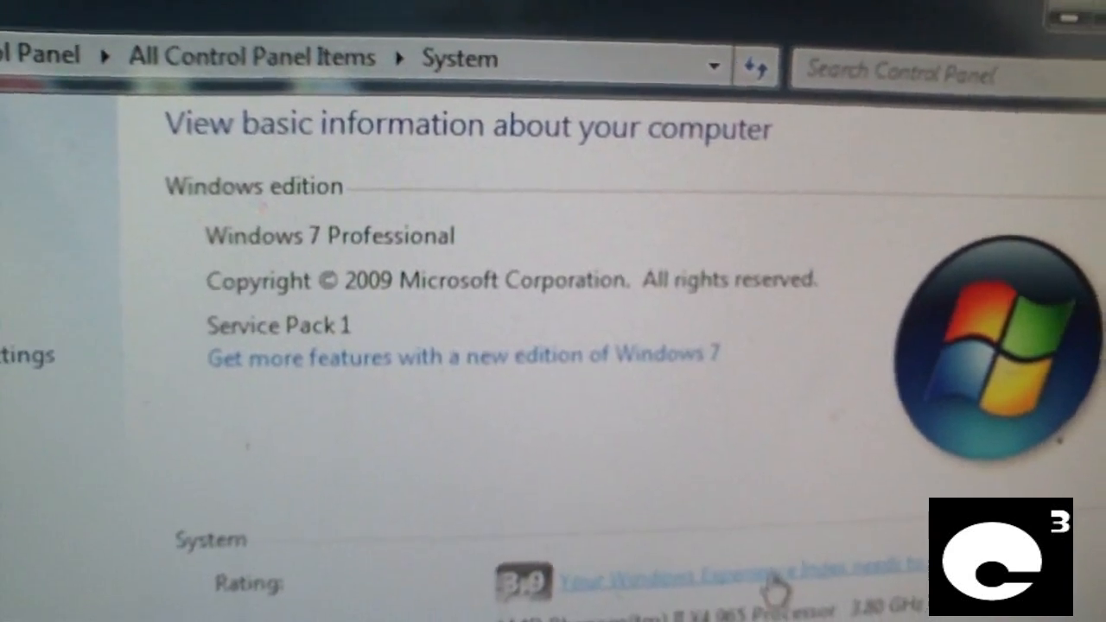
{"action": "left_click", "coordinate": [691, 578]}
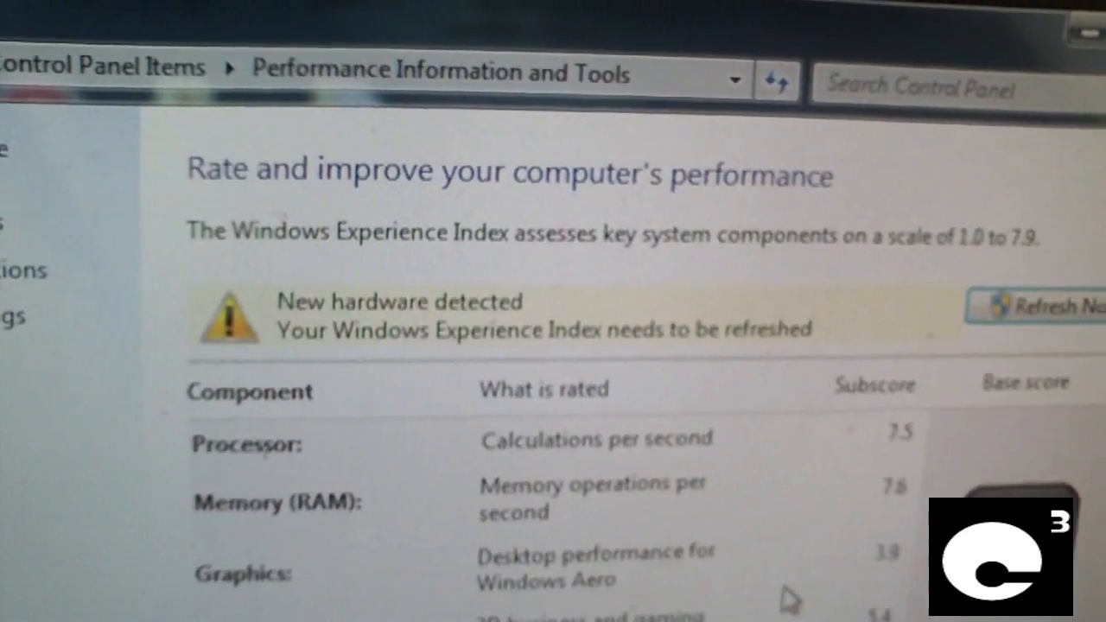